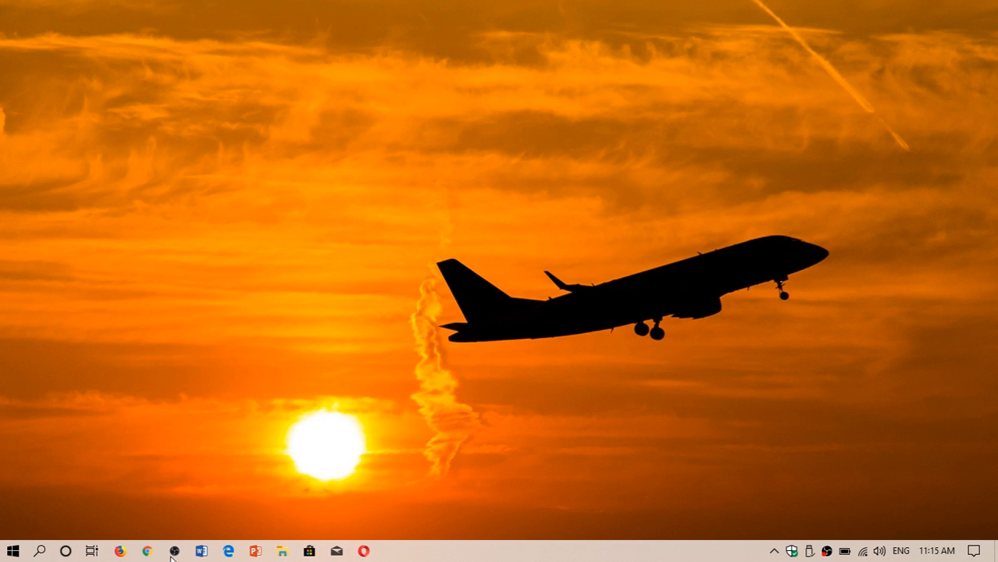
mouse_move(309, 493)
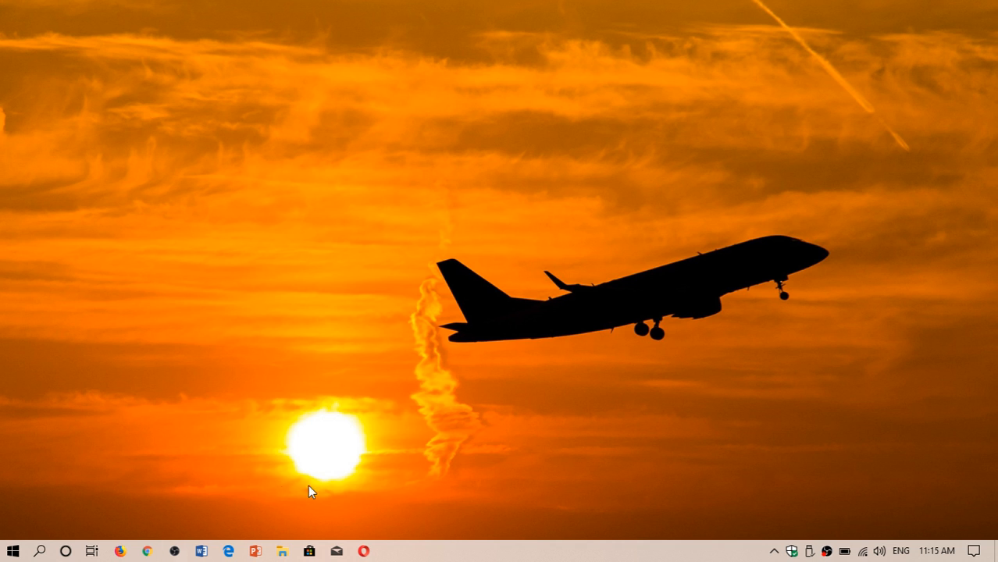
mouse_move(309, 552)
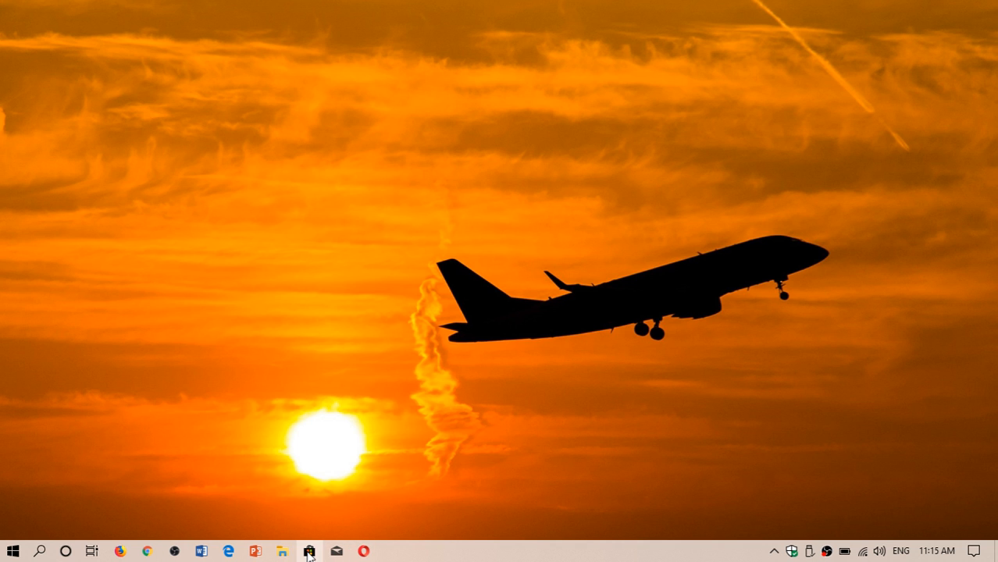
- Review Microsoft Store's downloads and updates list, then close the Store
click(309, 549)
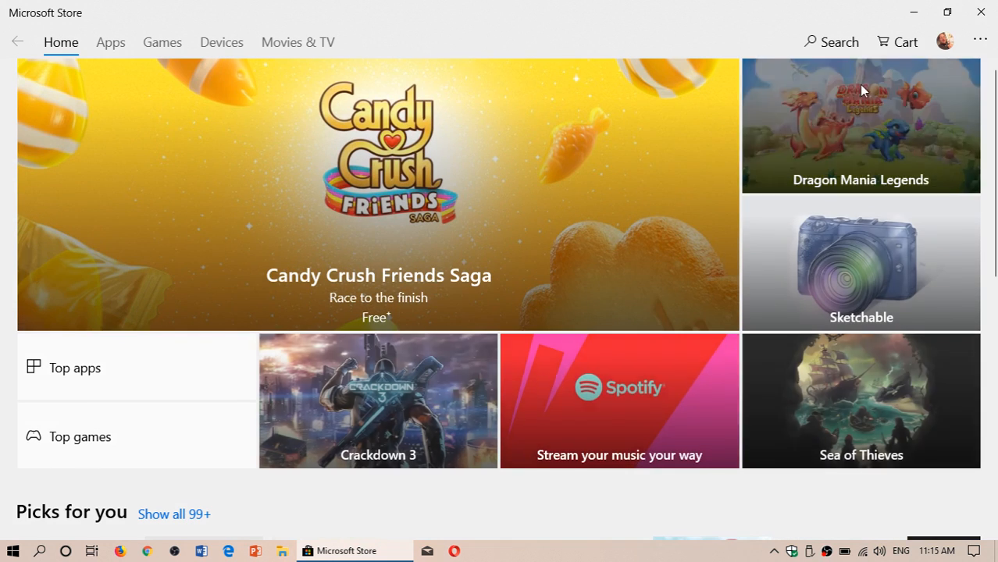
click(980, 41)
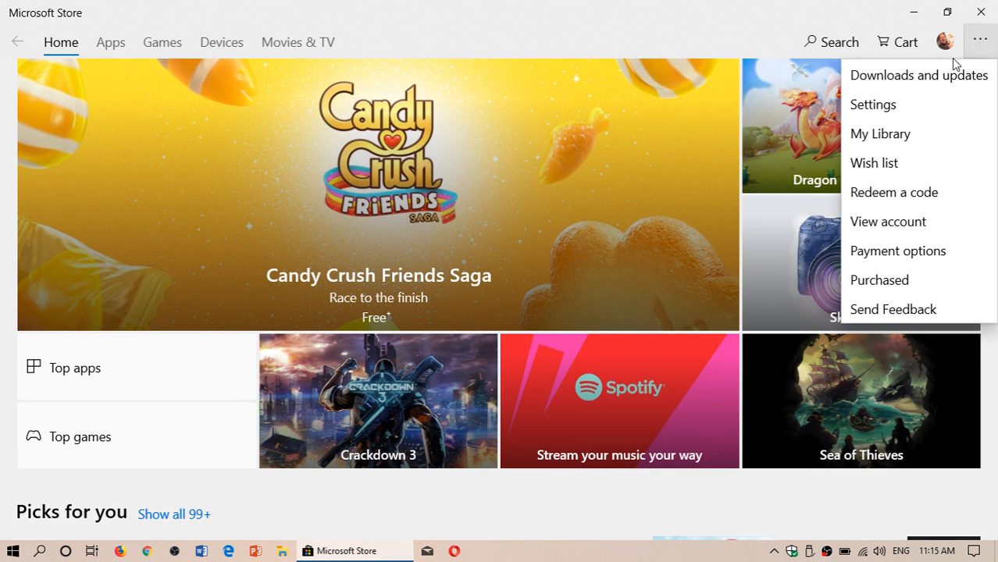
click(918, 75)
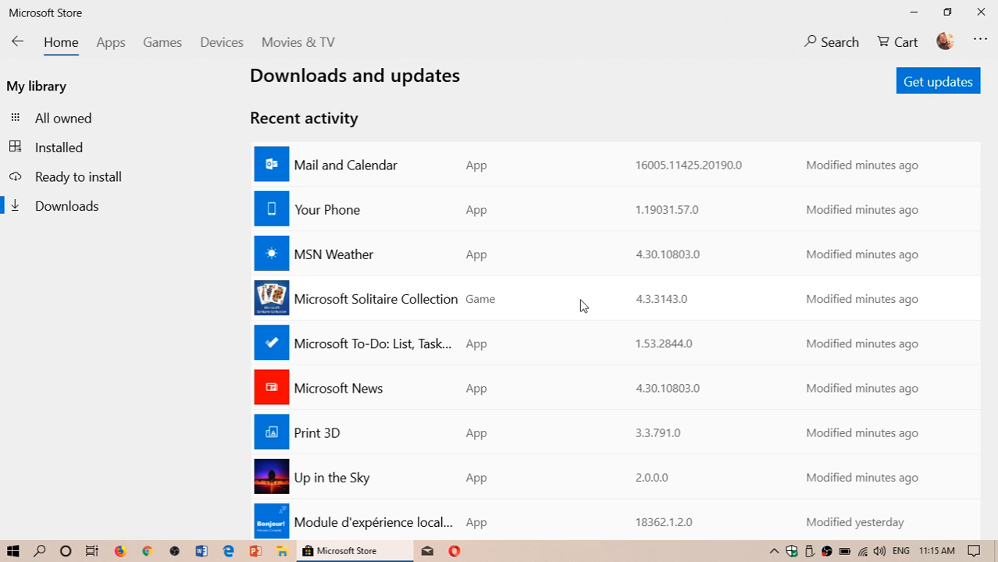
scroll(down, 3)
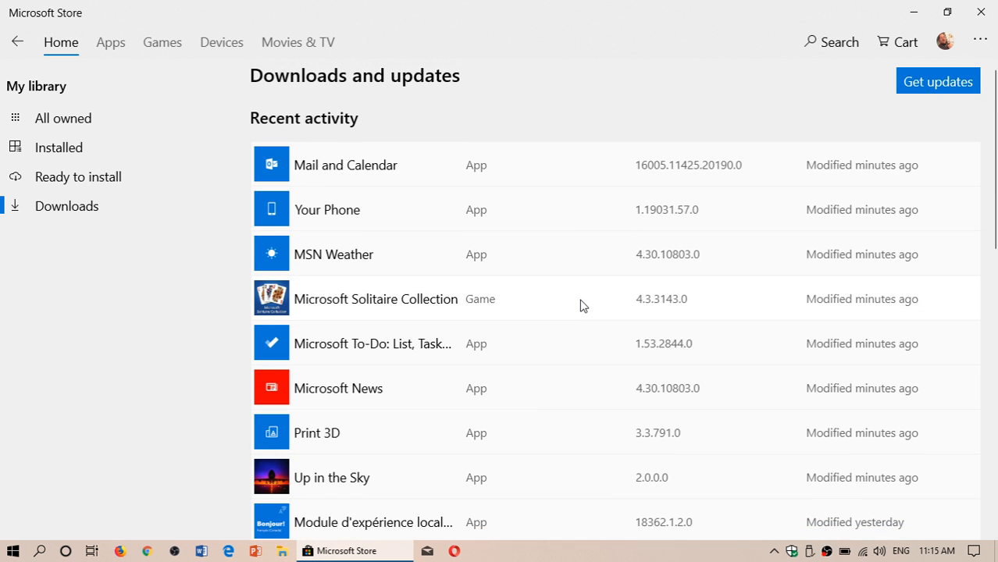
scroll(down, 3)
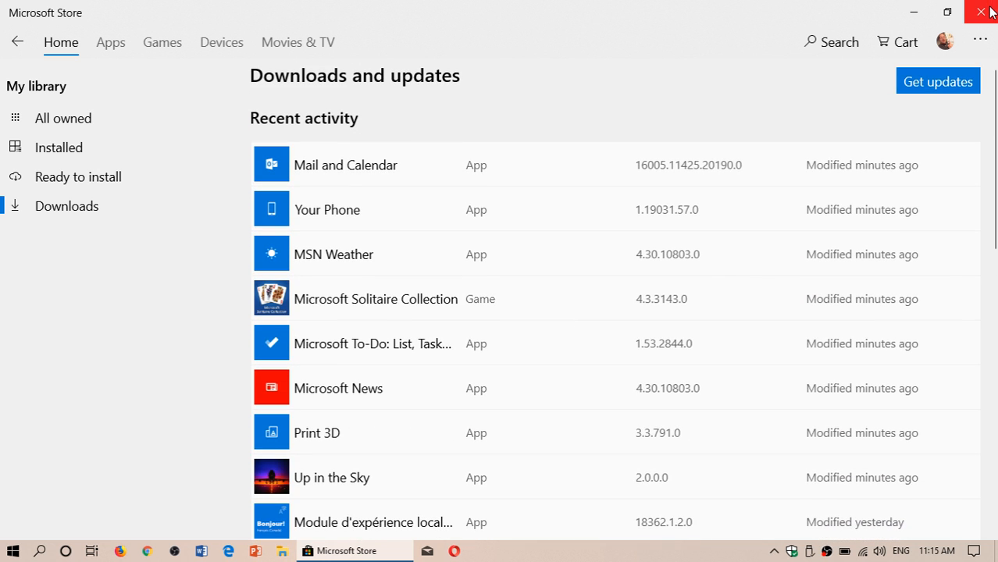
click(986, 11)
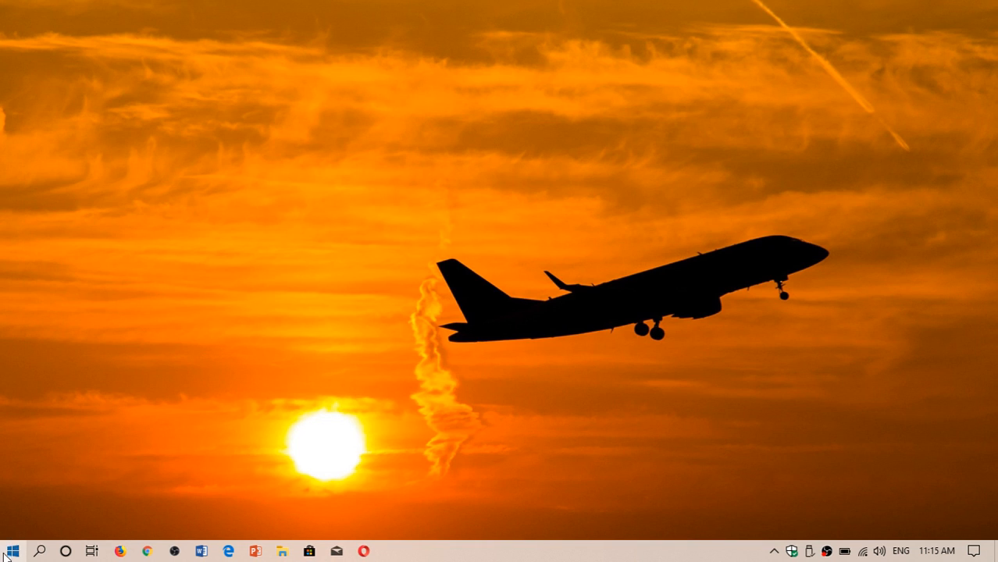
- Scroll through the Start menu tiles, launch Word, then bring up Windows Security
click(11, 549)
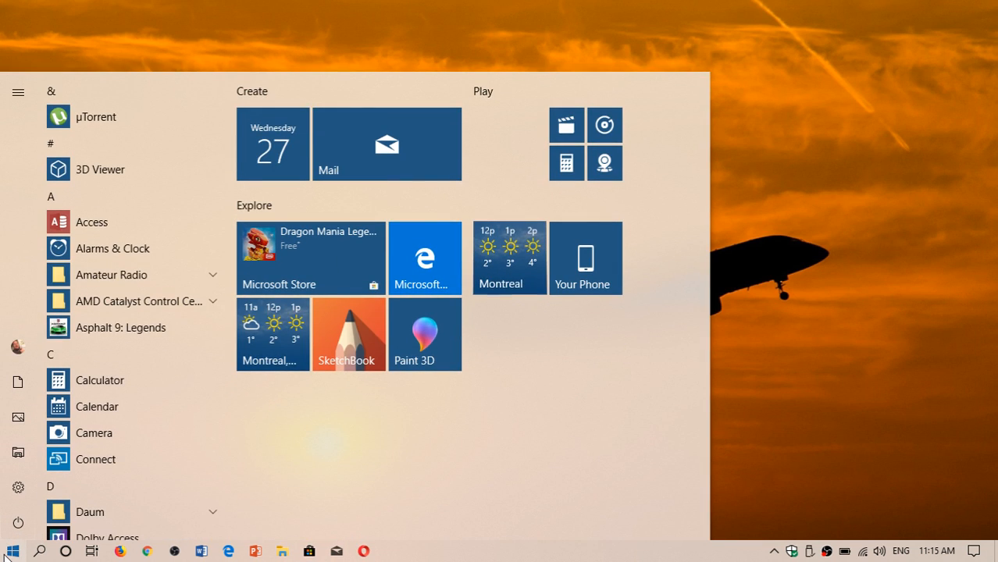
mouse_move(104, 408)
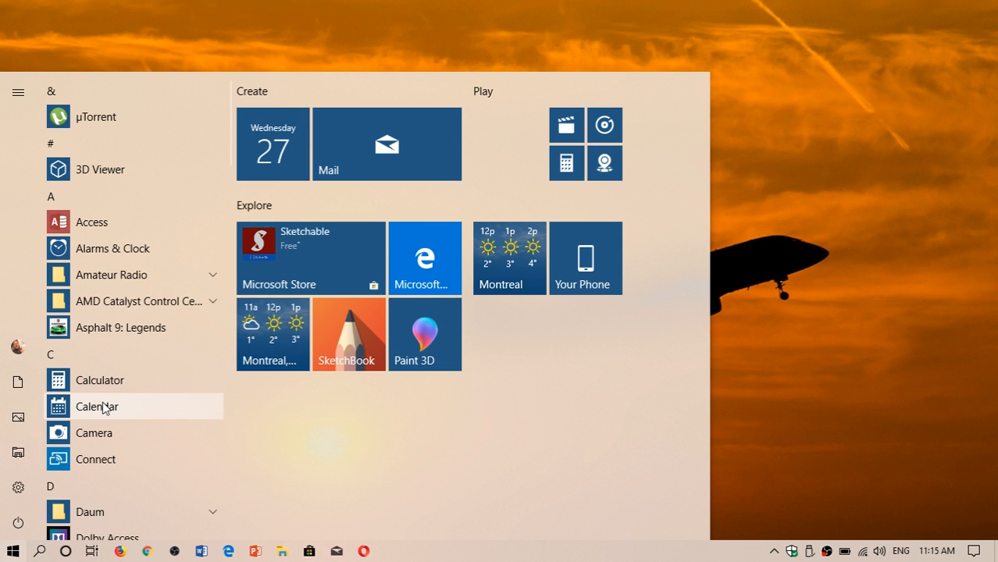
scroll(down, 3)
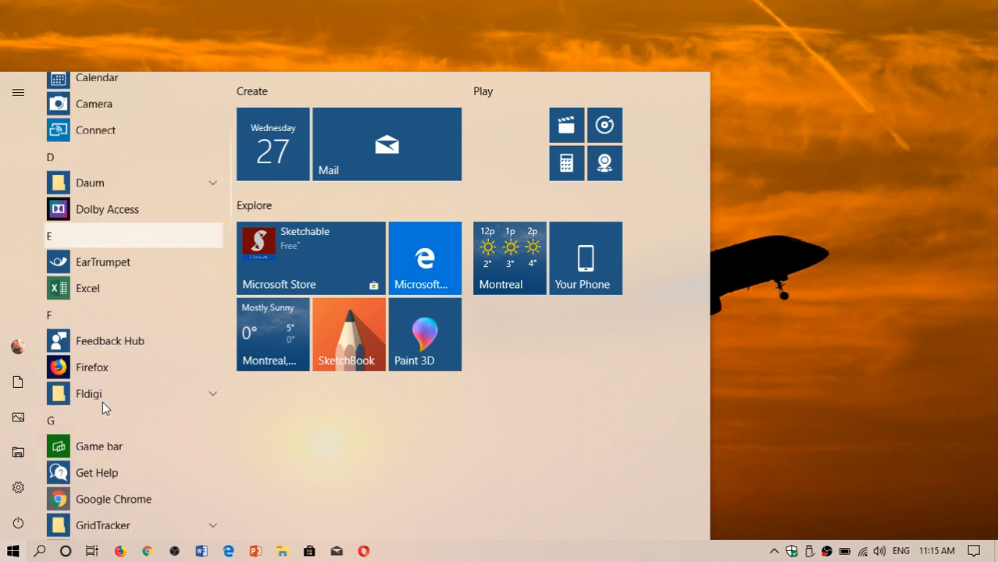
scroll(down, 3)
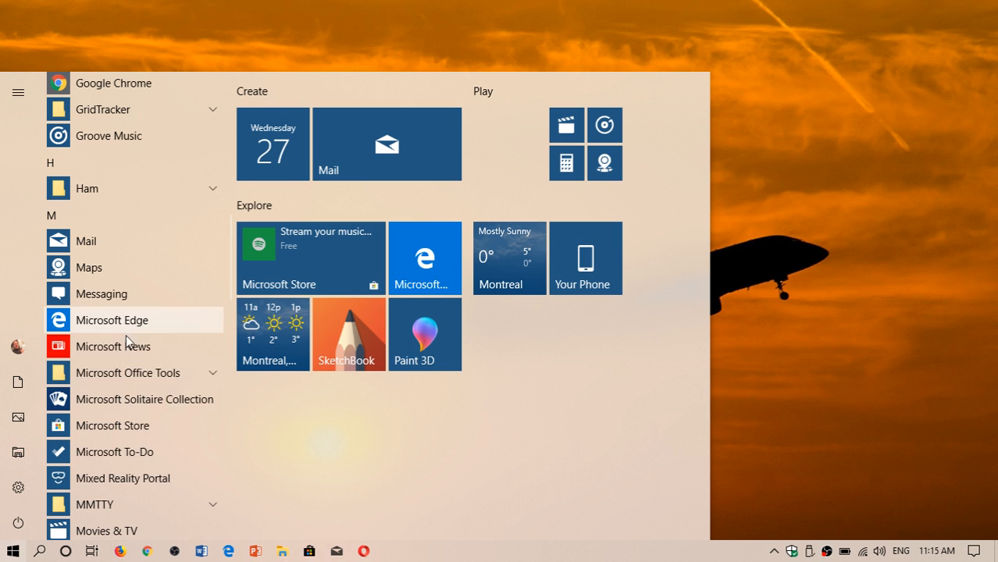
mouse_move(128, 460)
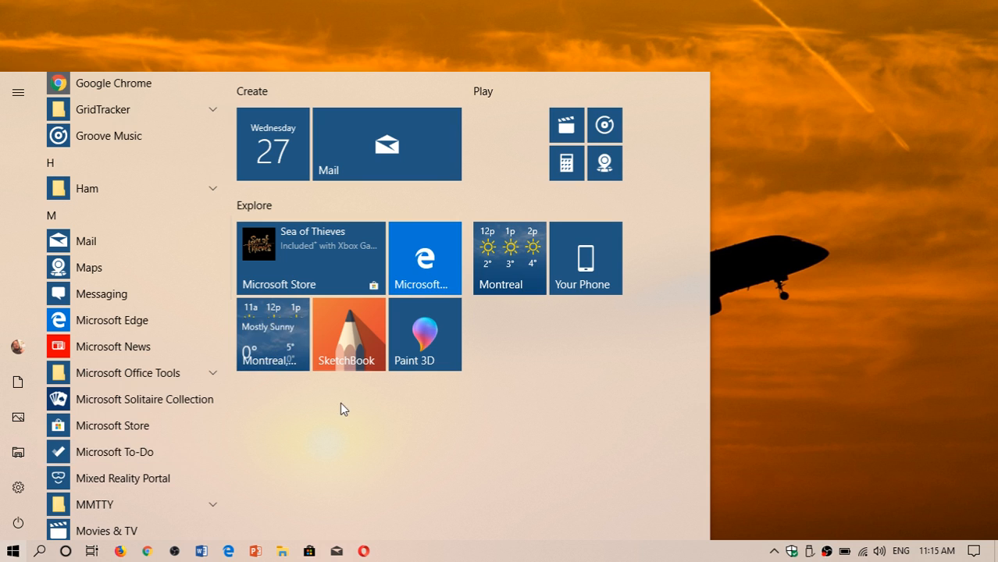
mouse_move(585, 424)
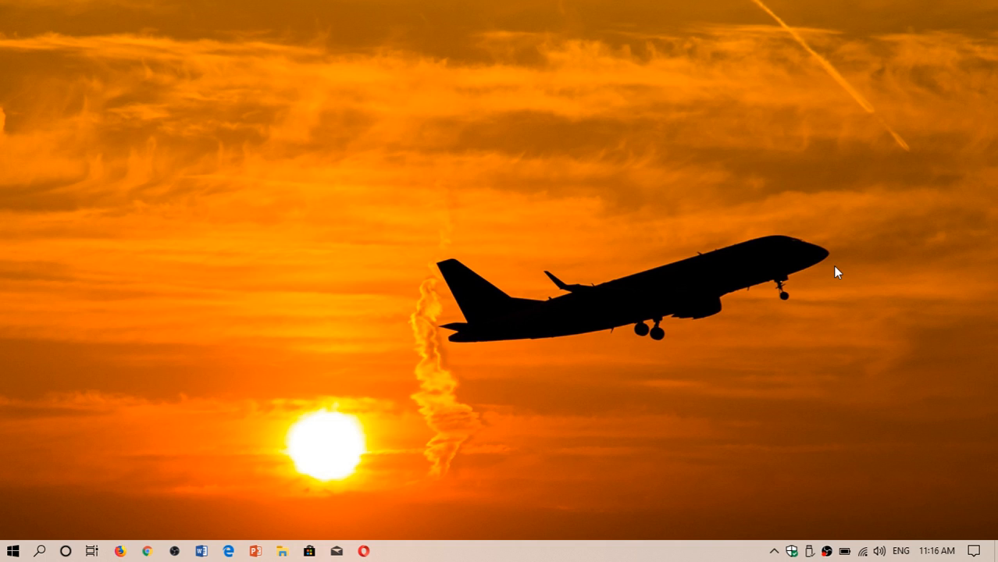
mouse_move(154, 437)
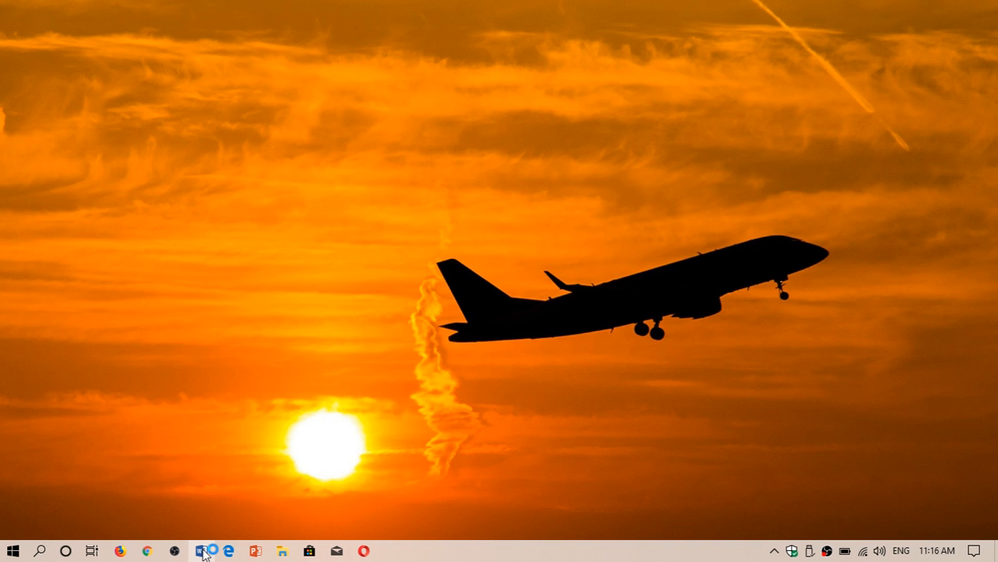
click(205, 551)
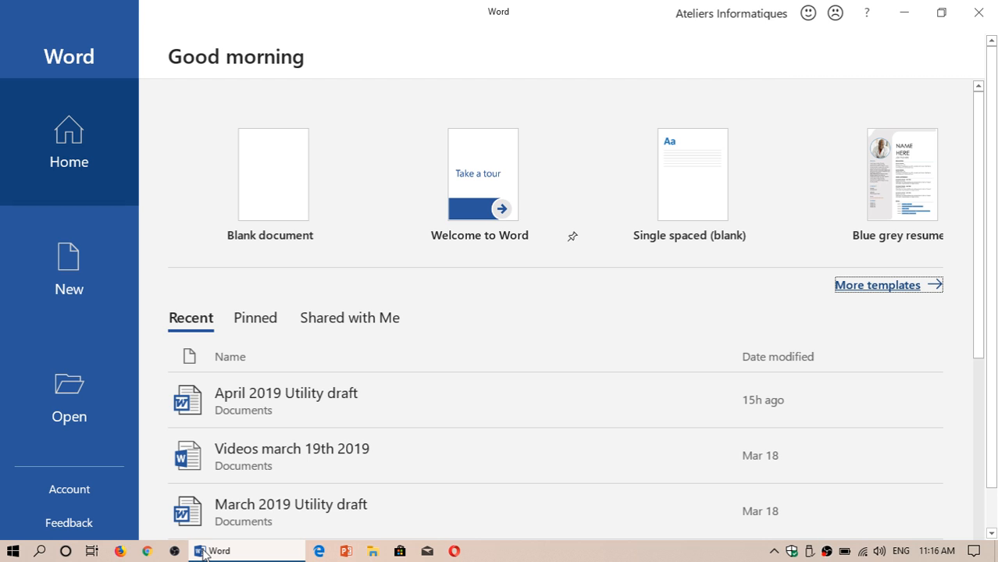
mouse_move(866, 13)
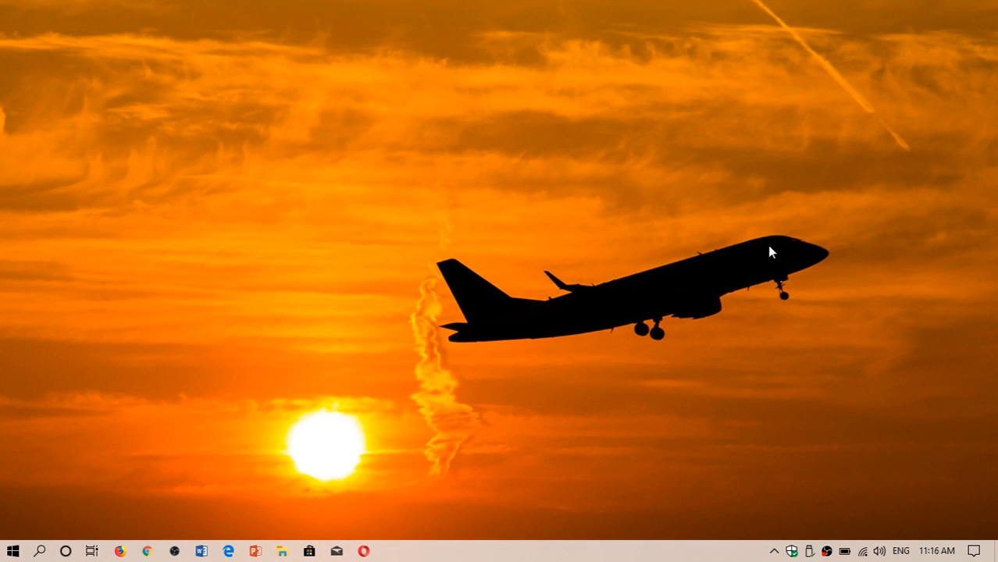
mouse_move(638, 181)
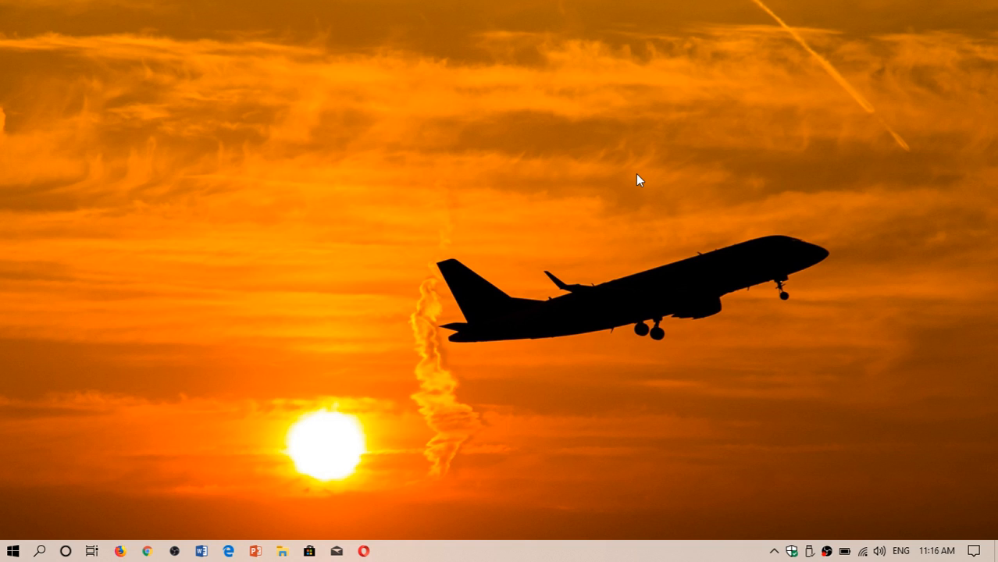
mouse_move(738, 360)
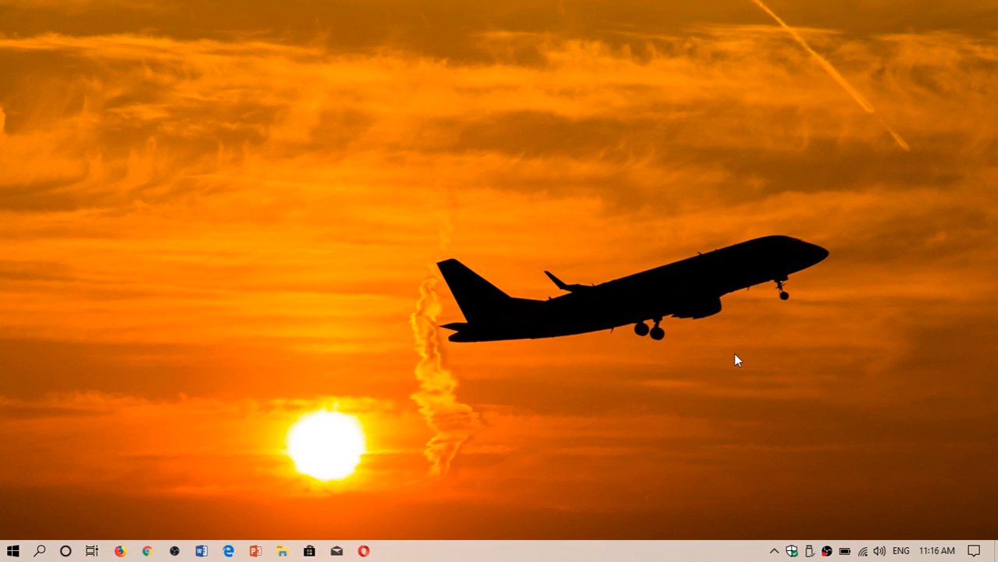
click(792, 552)
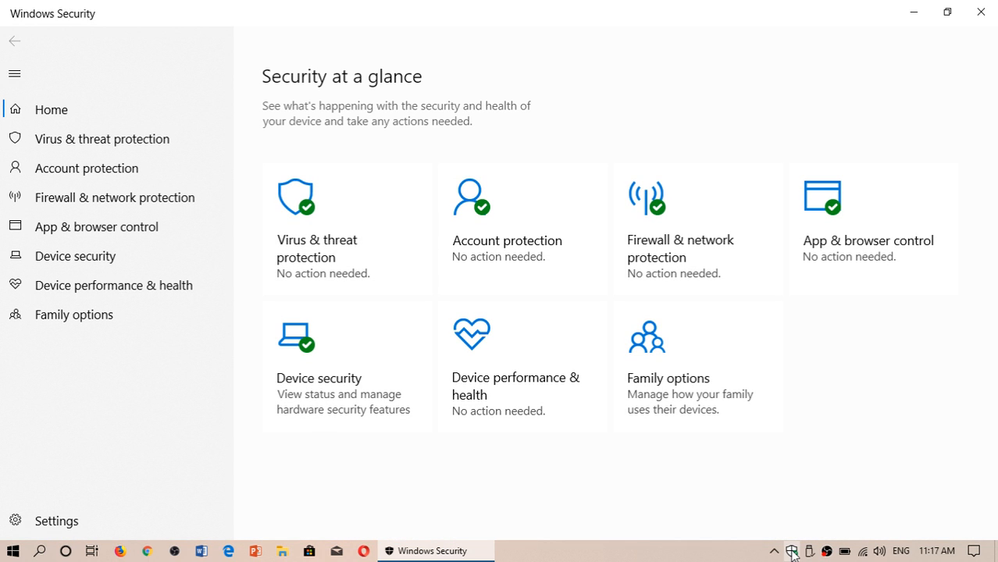
mouse_move(430, 265)
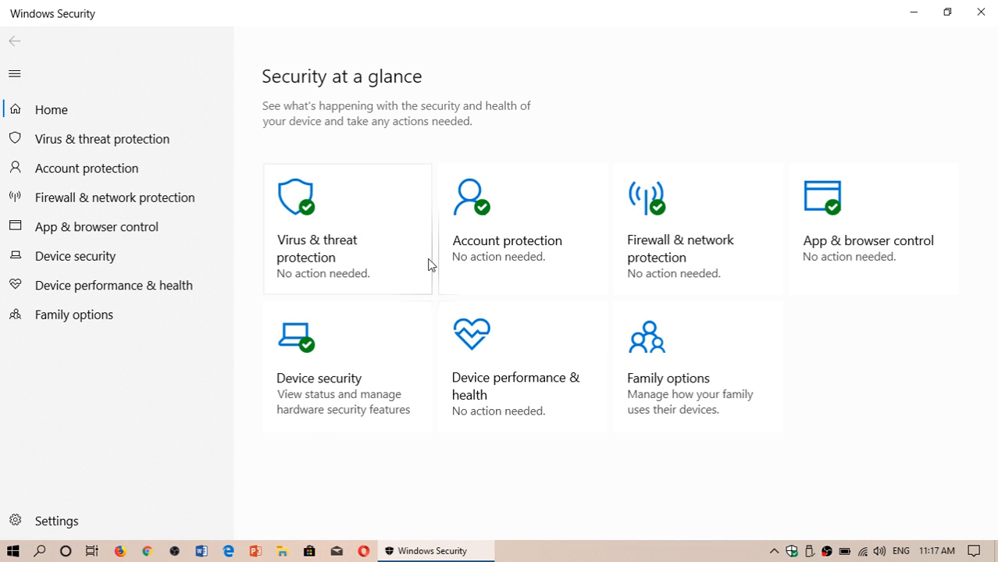
mouse_move(343, 262)
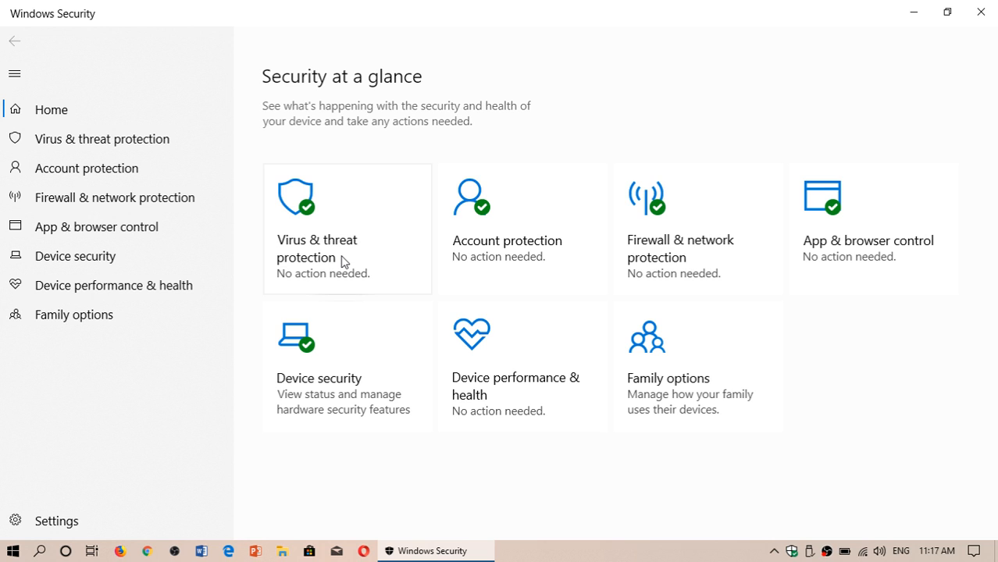
mouse_move(451, 204)
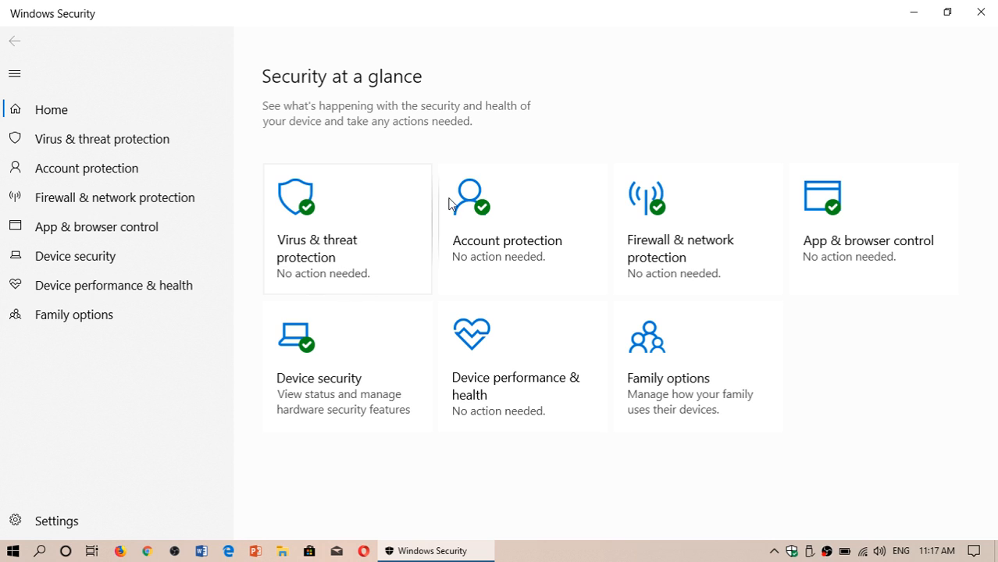
mouse_move(332, 265)
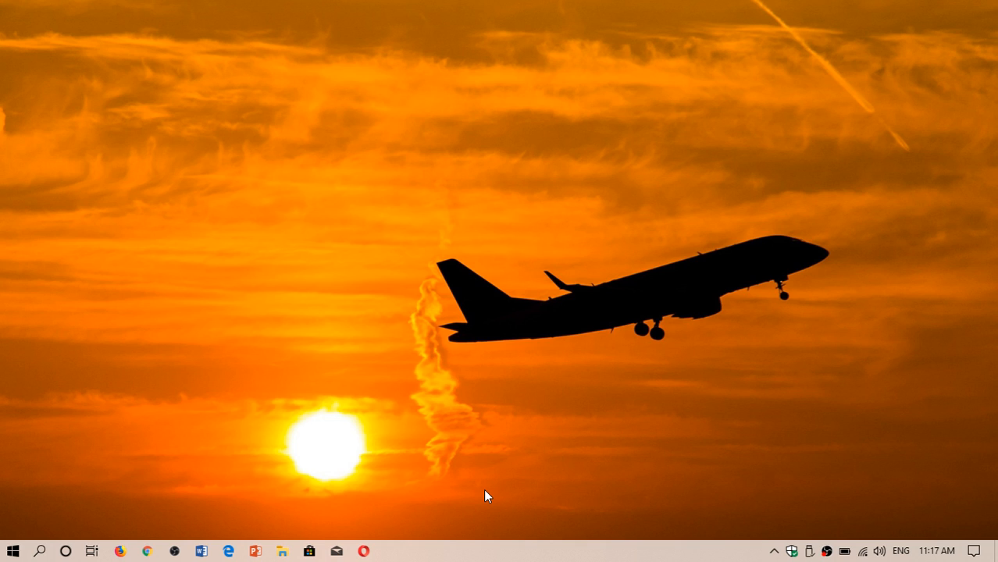
mouse_move(297, 519)
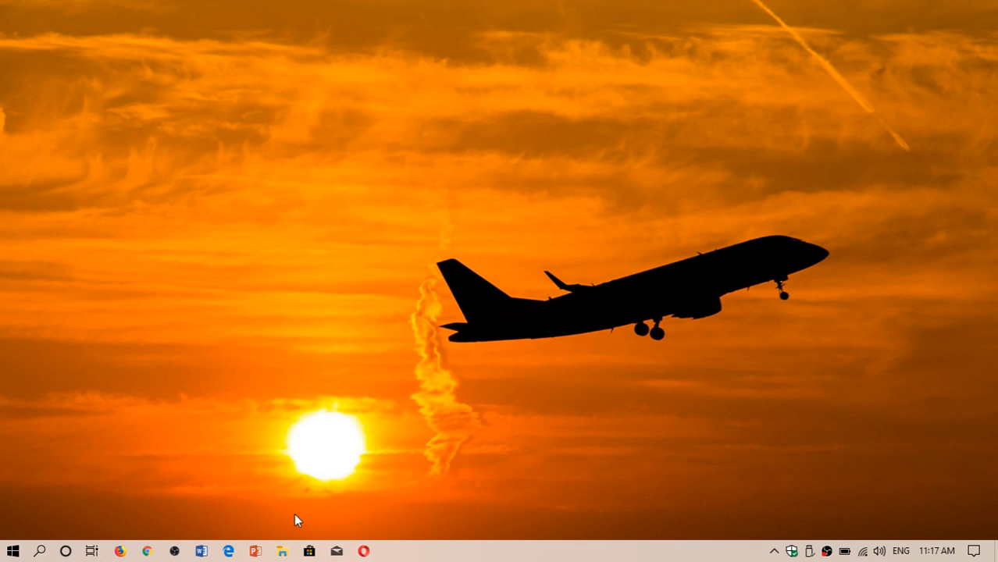
- Leave Windows Security and show the taskbar's context menu over the desktop
click(229, 548)
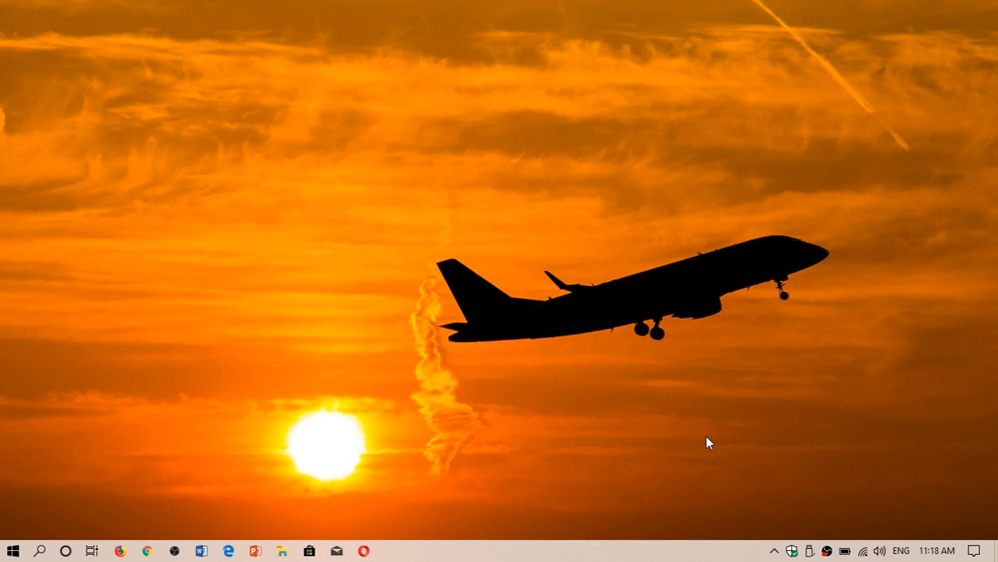
right_click(570, 558)
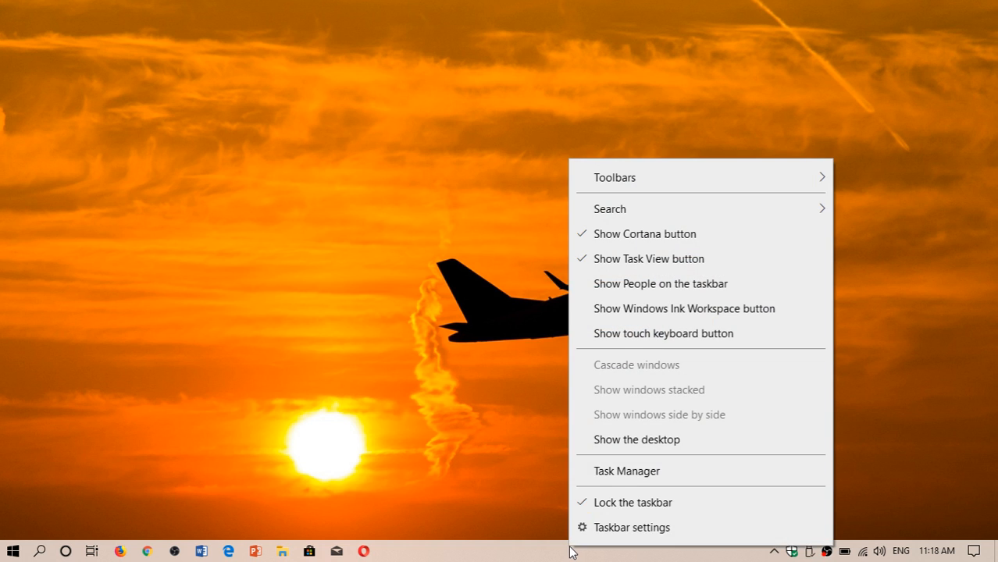
- Launch Task Manager, view the mostly disabled Startup apps, then return to Processes
click(626, 471)
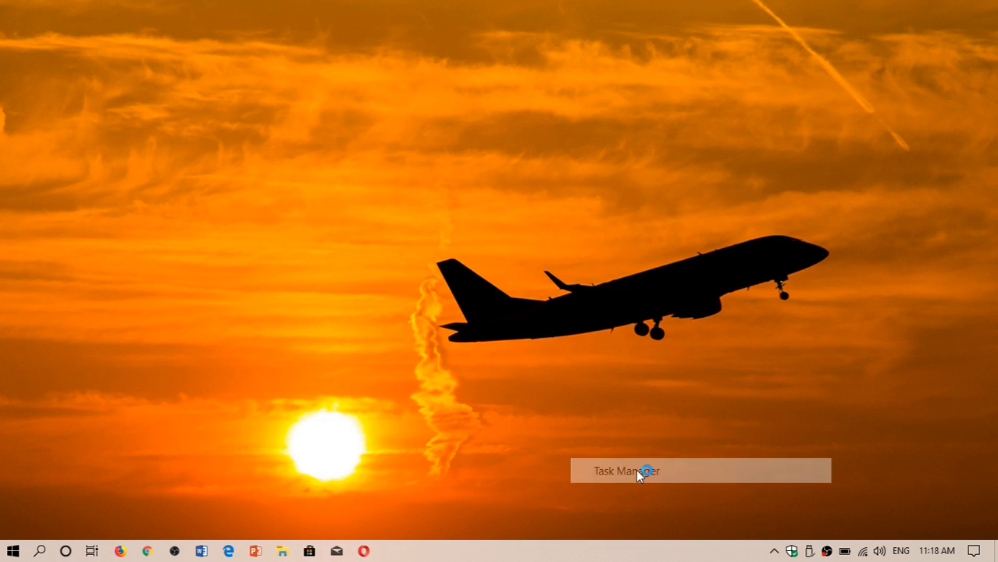
click(639, 470)
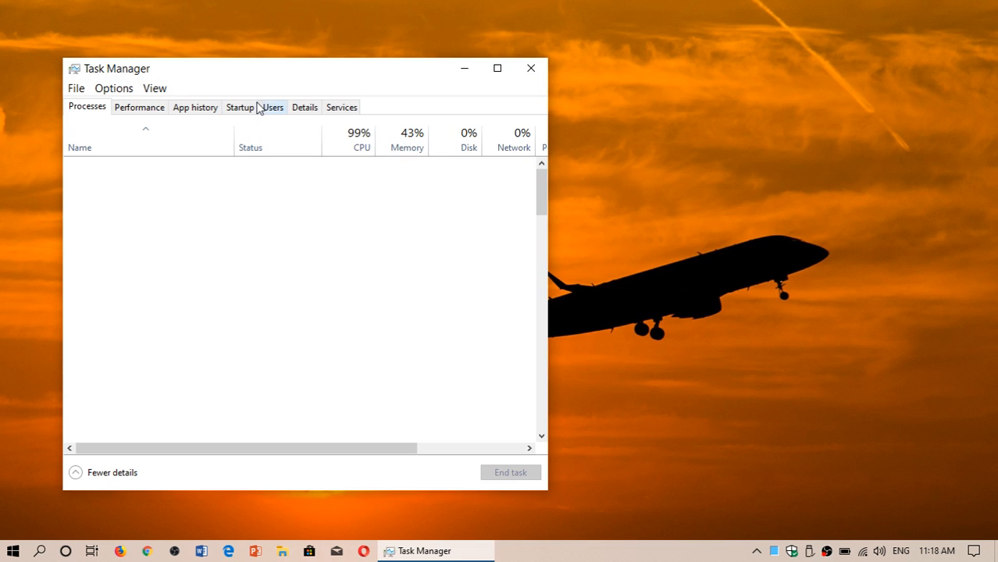
click(240, 107)
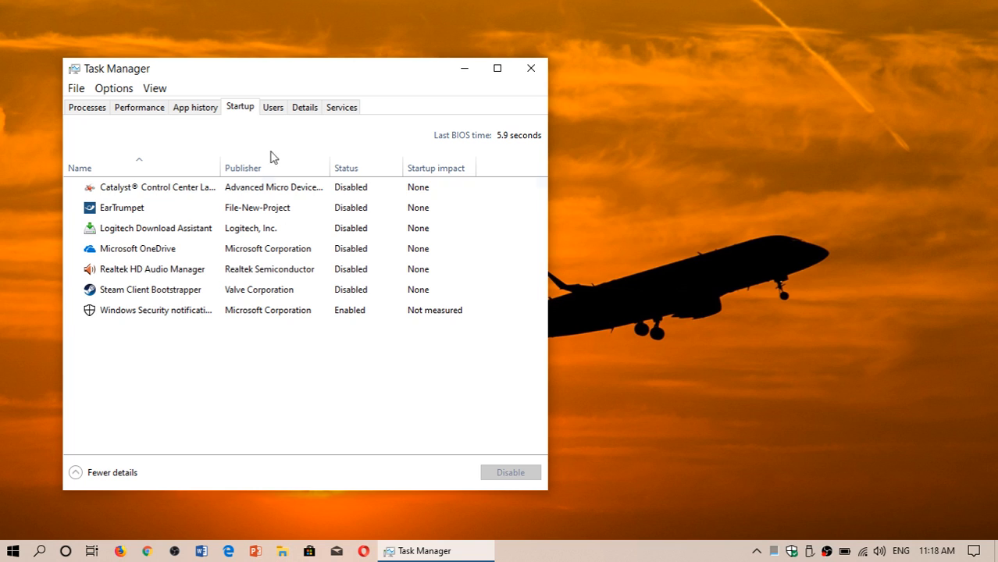
mouse_move(328, 333)
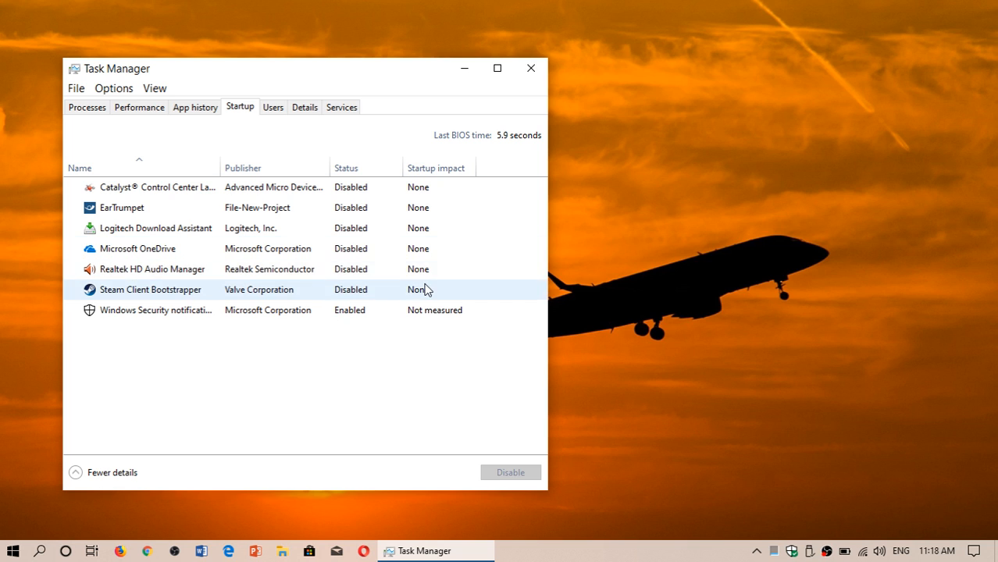
mouse_move(306, 345)
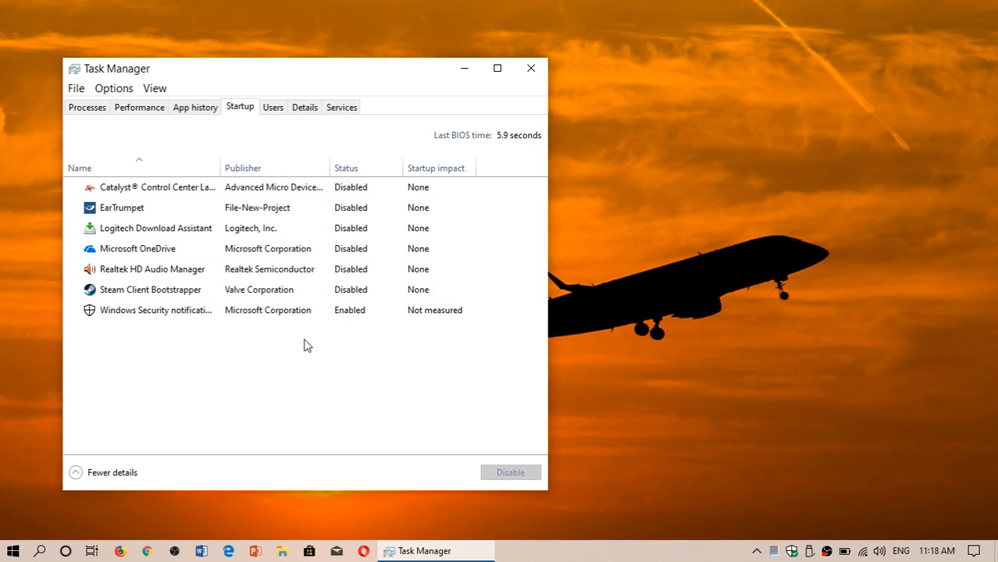
mouse_move(285, 345)
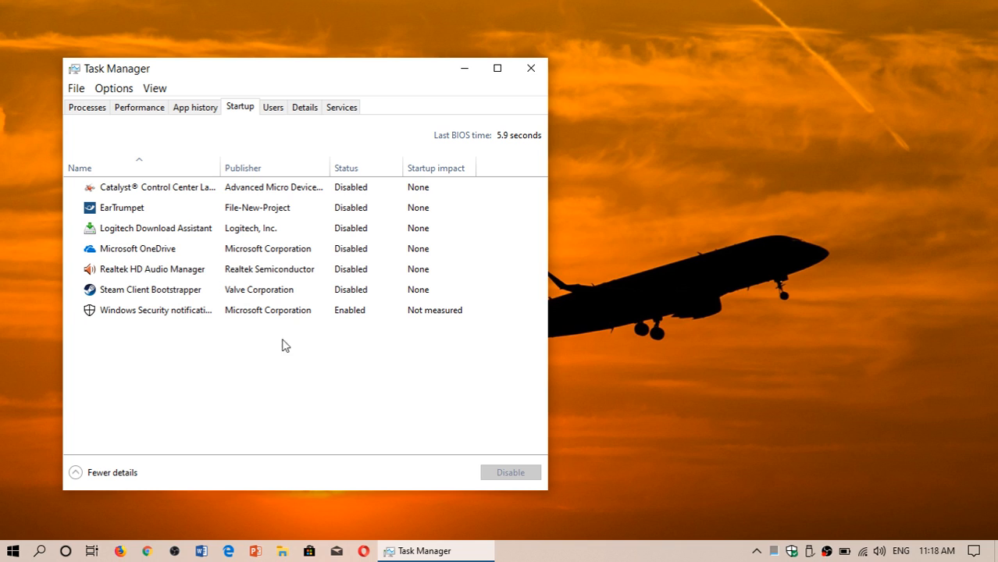
mouse_move(415, 387)
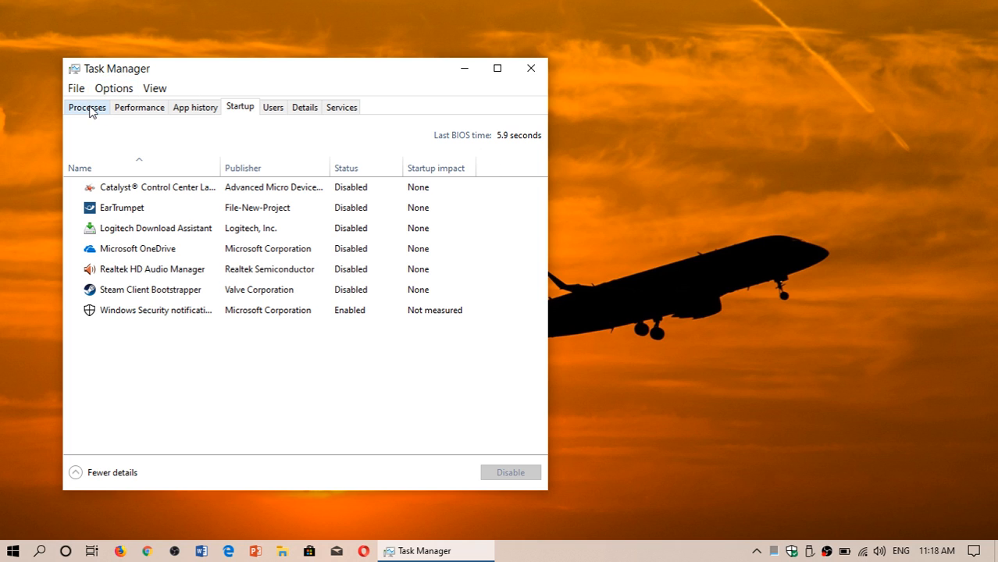
click(87, 107)
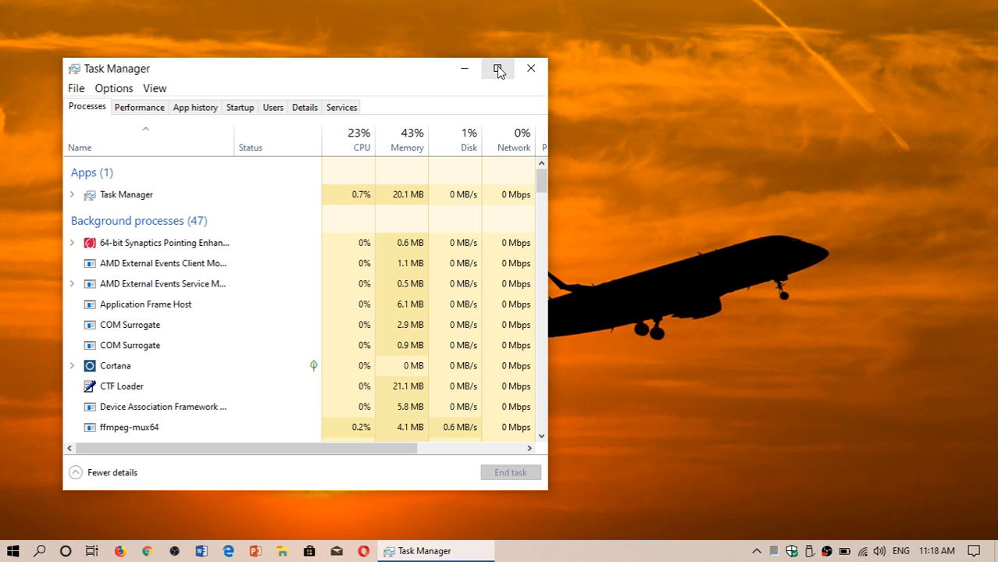
- Maximize Task Manager to full screen, then close it
click(498, 69)
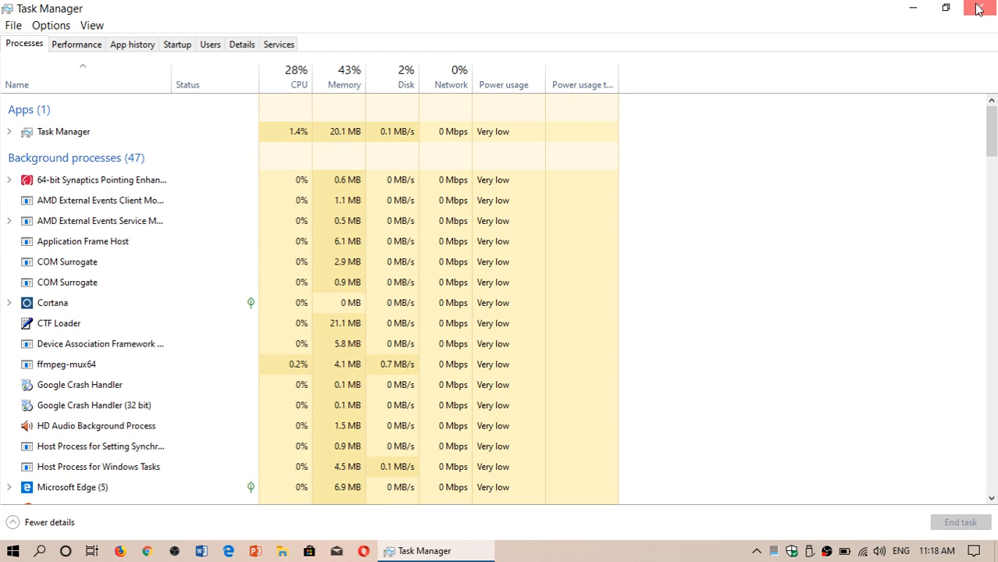
click(978, 8)
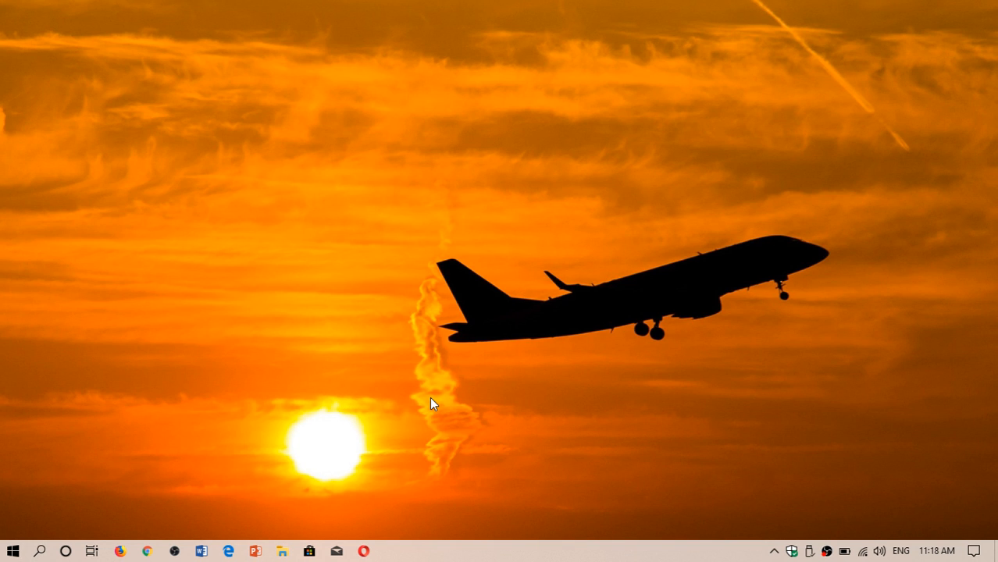
mouse_move(116, 418)
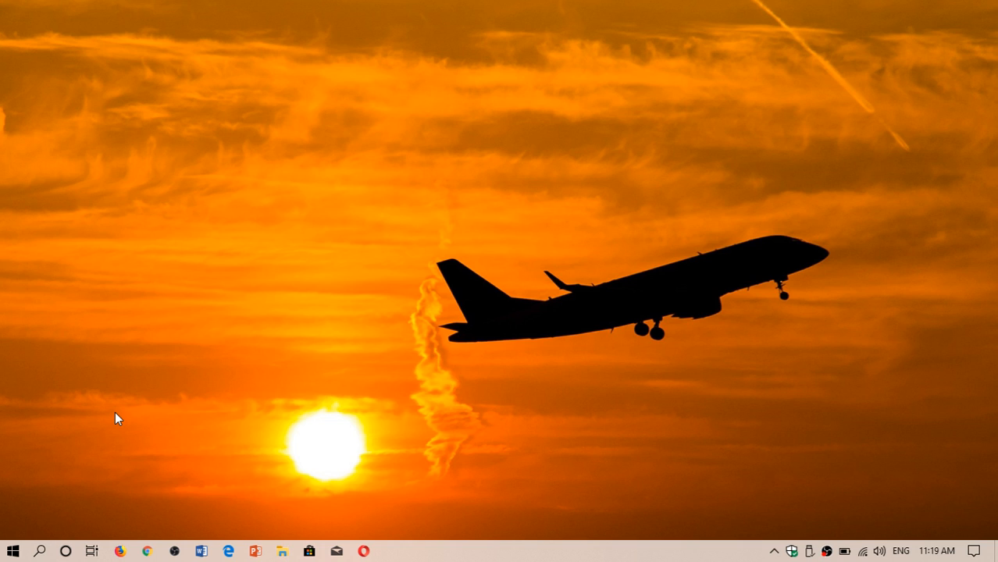
mouse_move(7, 384)
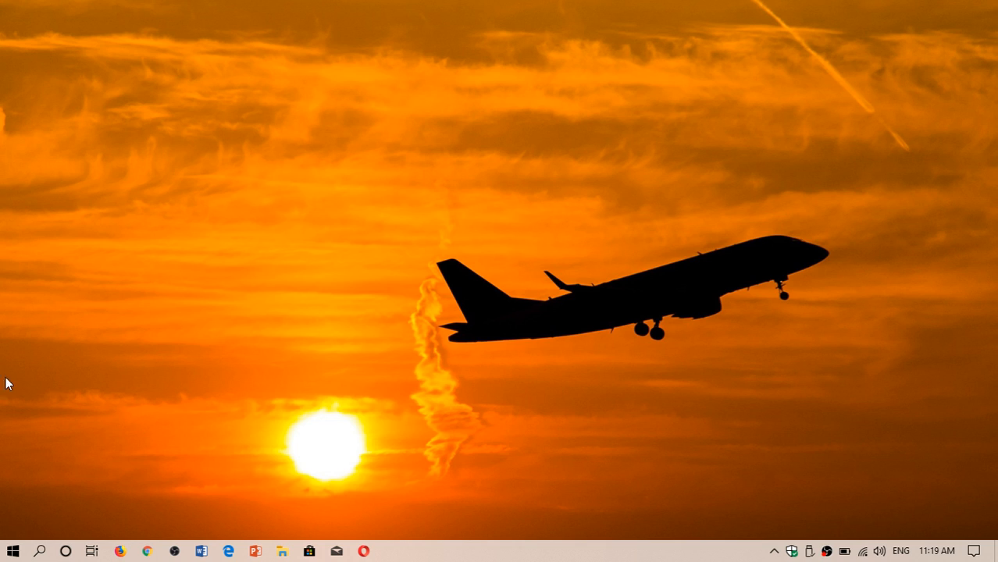
mouse_move(281, 461)
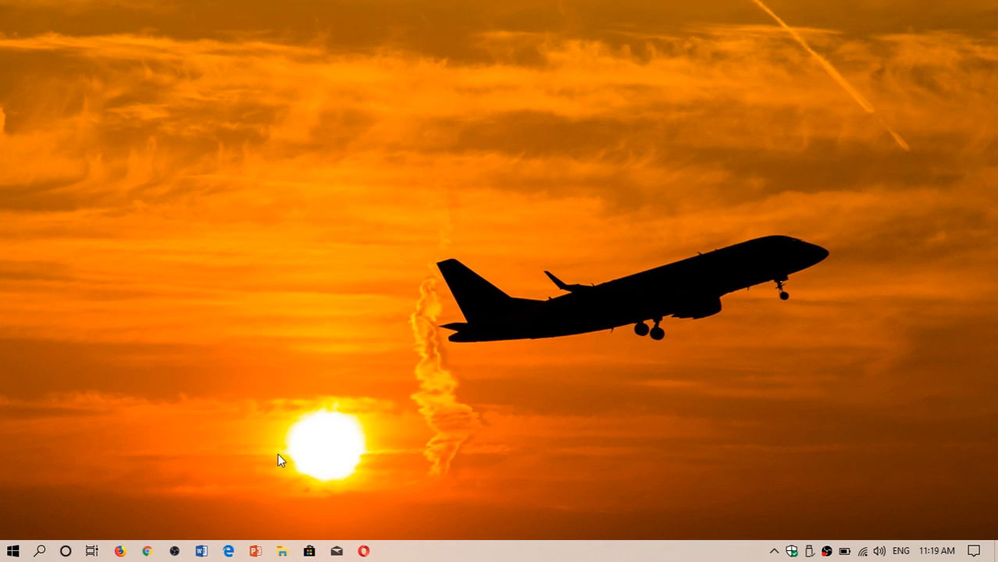
mouse_move(316, 271)
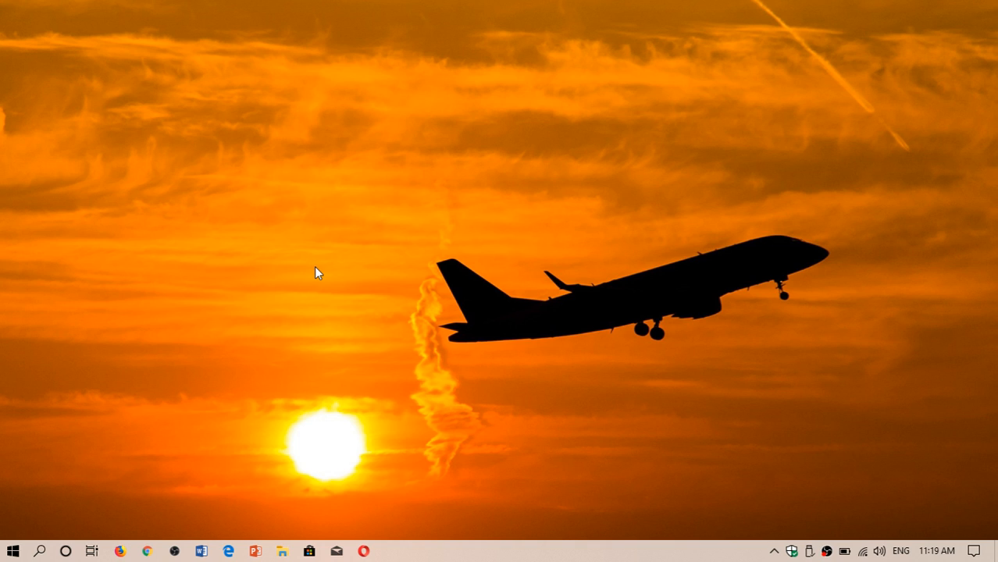